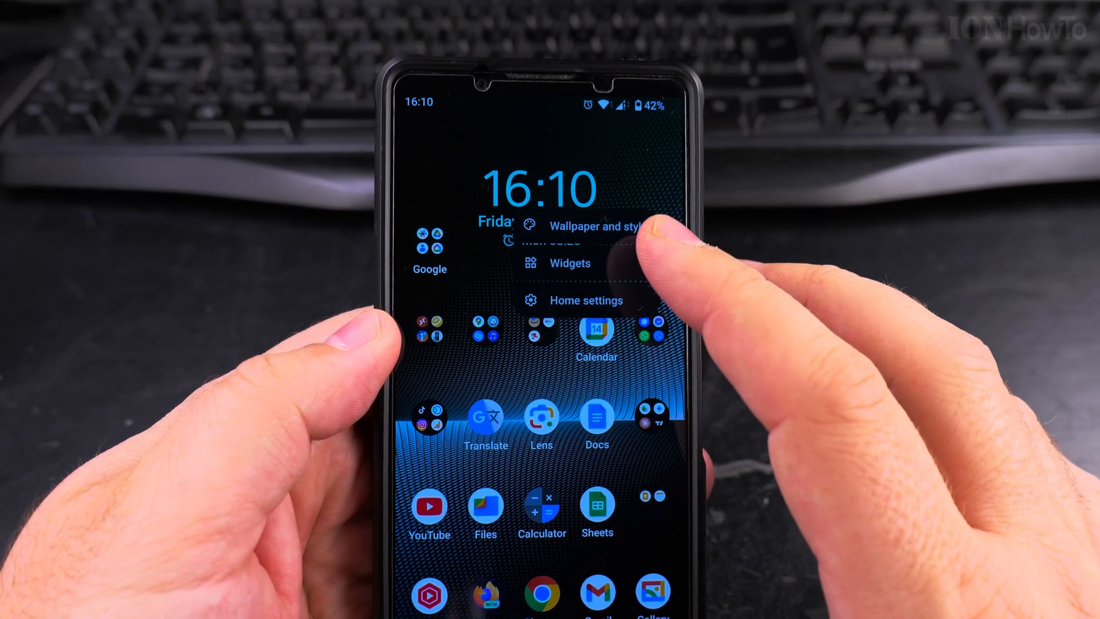
Open Wallpaper and style settings from the home screen menu.
left_click(591, 226)
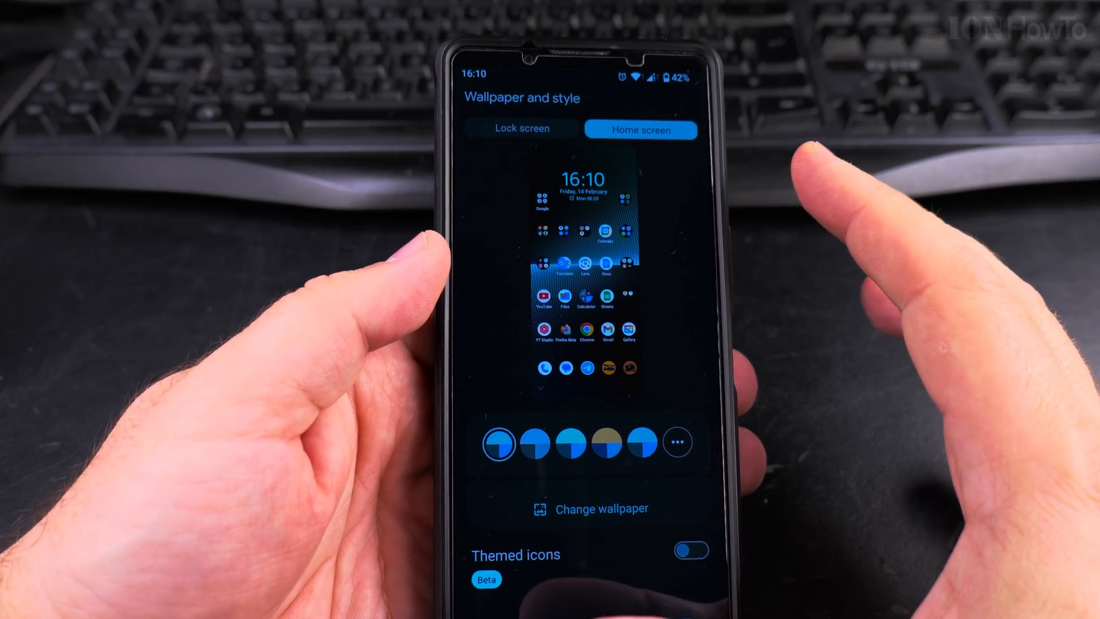
On the Lock screen tab, assign Wallet to the right shortcut and Torch to the left.
left_click(521, 129)
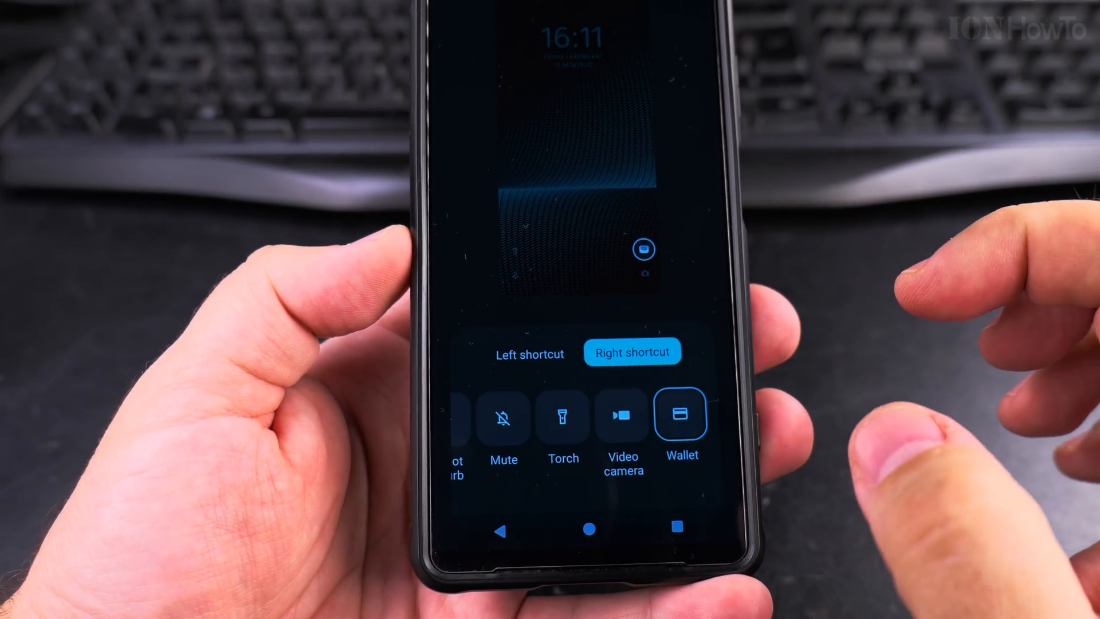
left_click(530, 354)
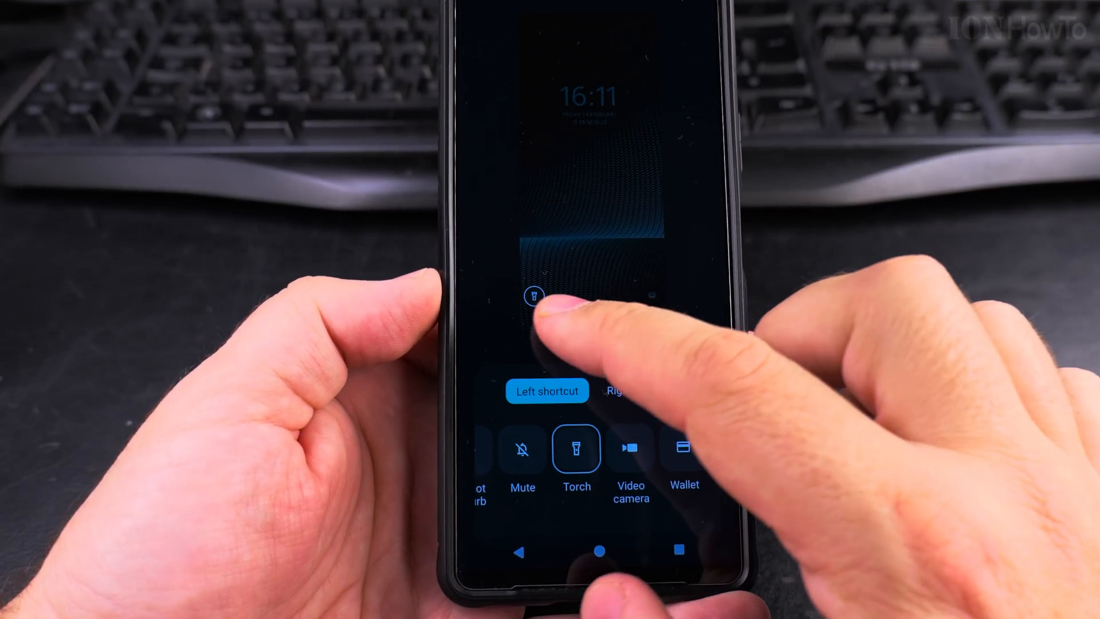